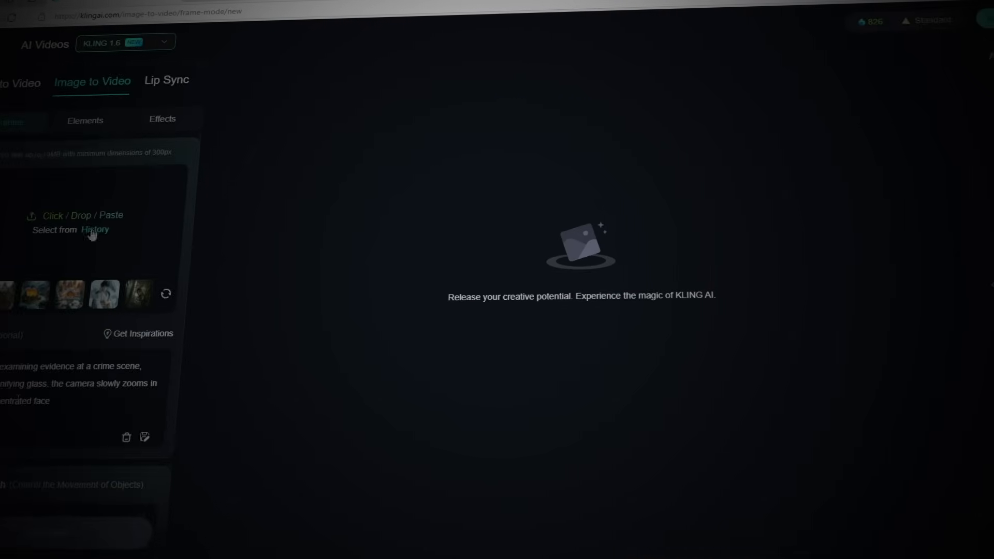
Type 'runway ml' into the Google search box, leaving Kling's image-to-video page.
text(runway ml)
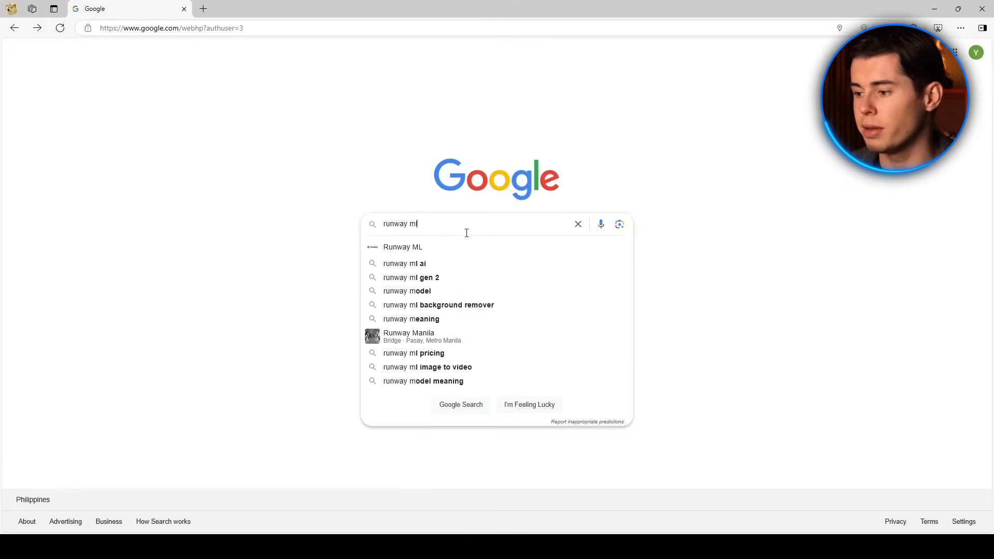
Go from the Runway ML search result to the Runway app dashboard.
click(403, 247)
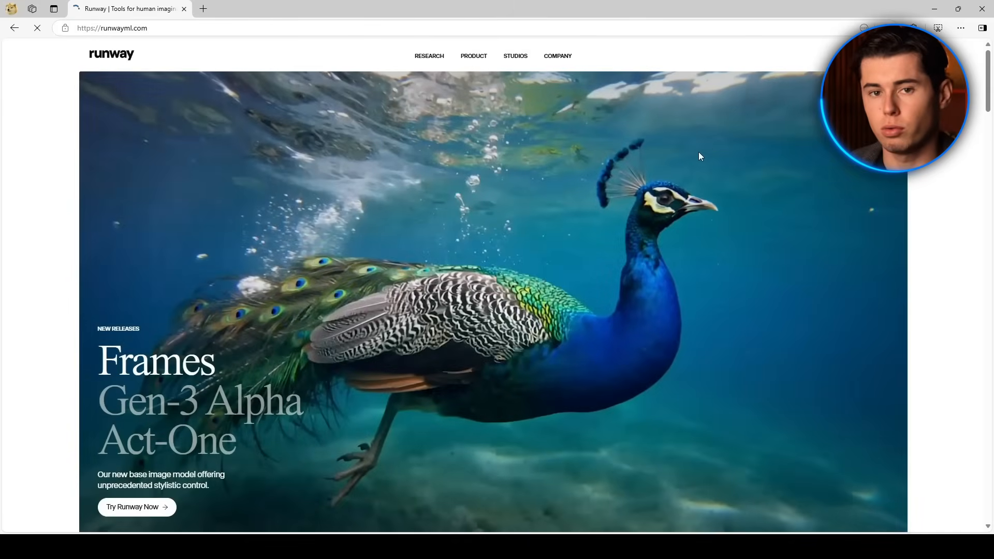
click(133, 506)
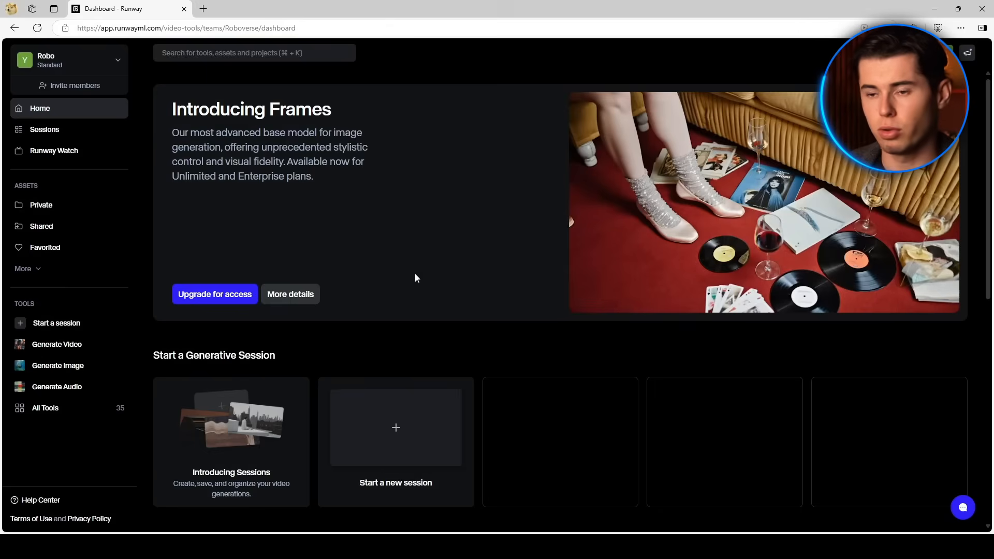
scroll(down, 3)
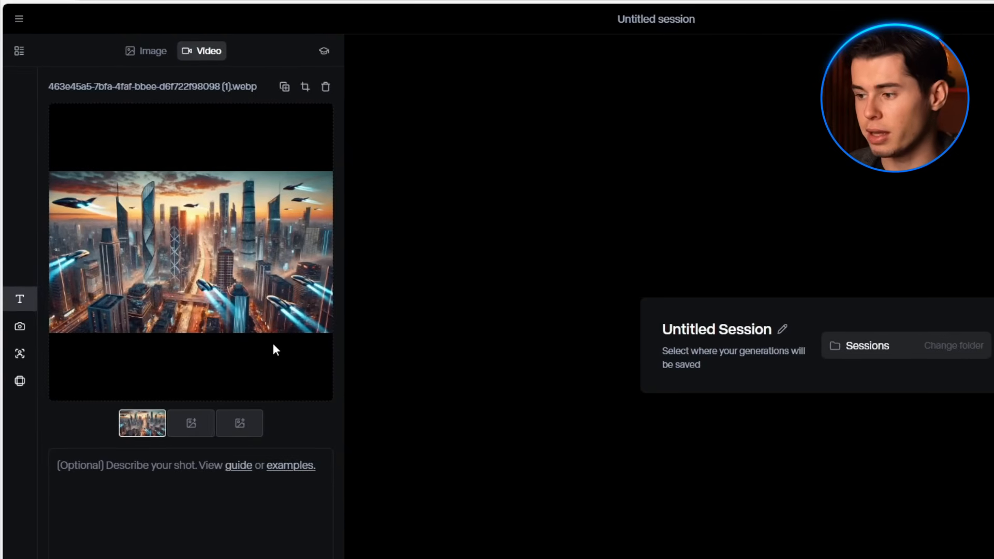
Prompt an aerial sunset pan over a futuristic city with flying cars, then generate.
text(aerial view)
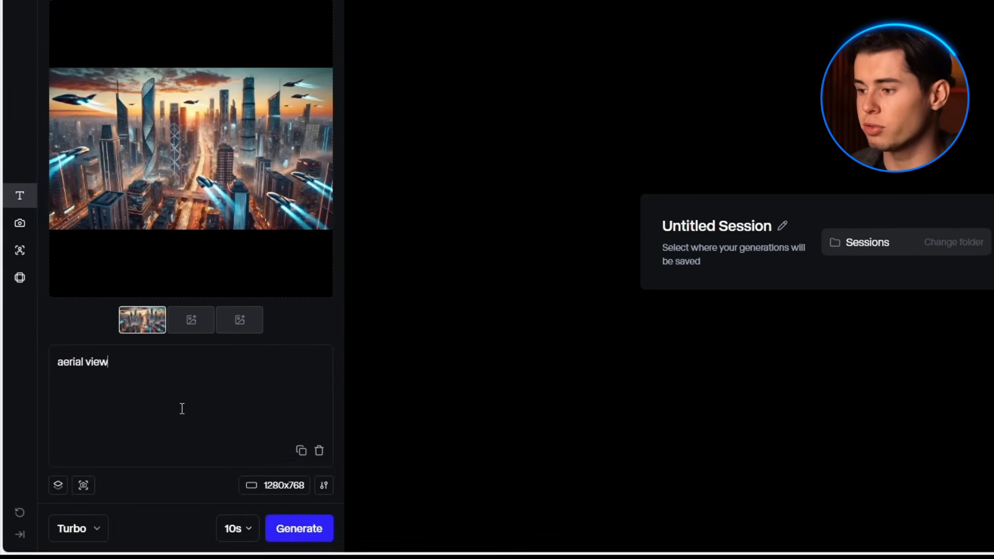
text(of a futuristic city at sunset,)
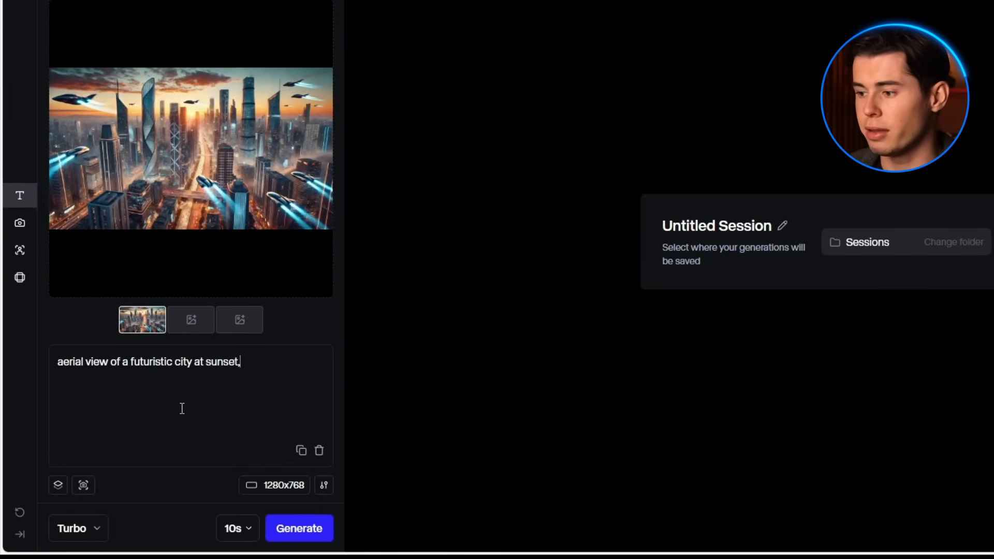
text(with flying cars moving between sk)
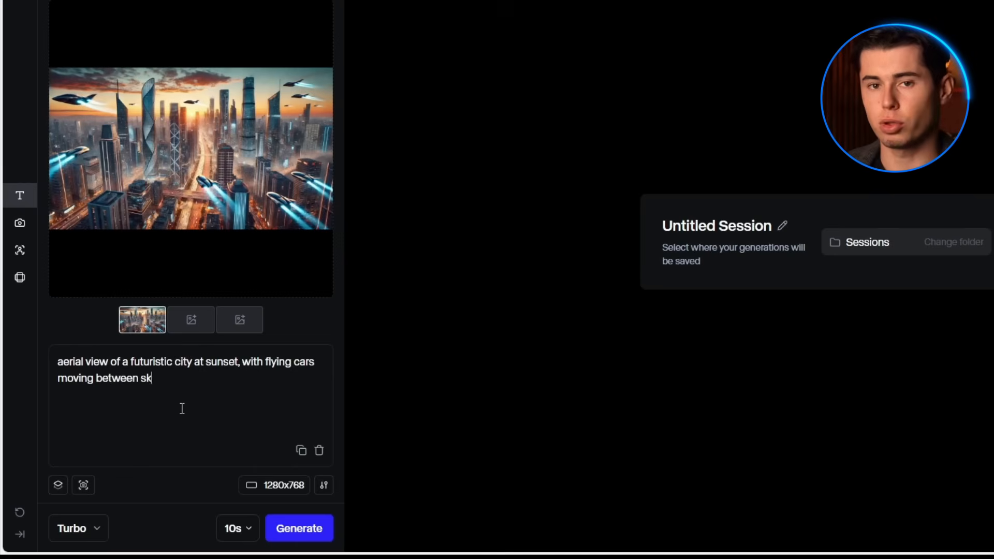
text(yscrapers. camera slowly)
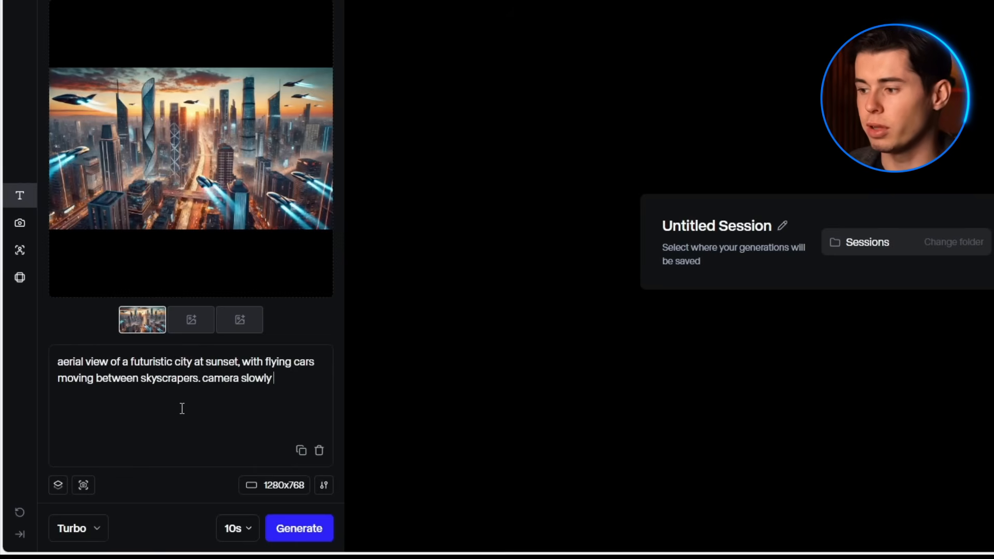
text(pans across the skyline)
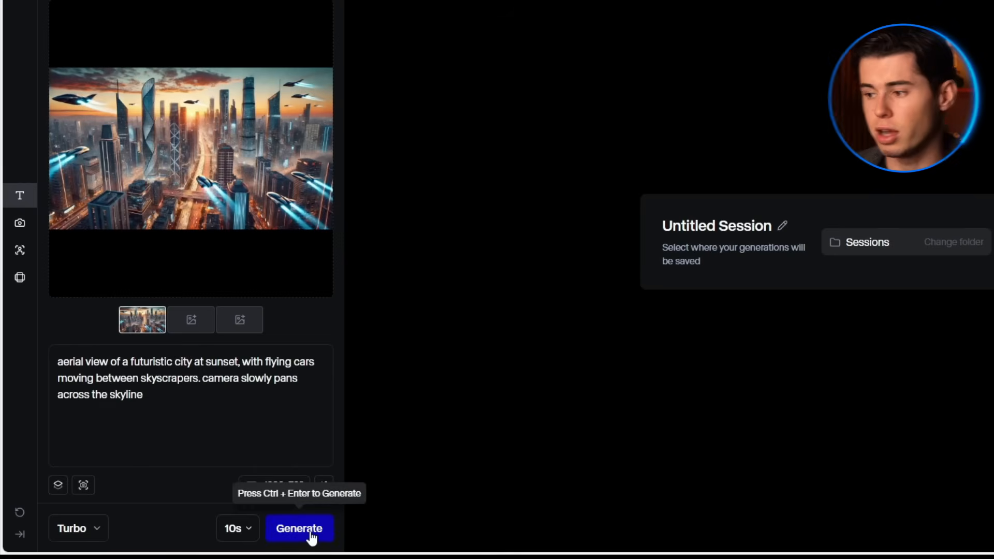
click(299, 528)
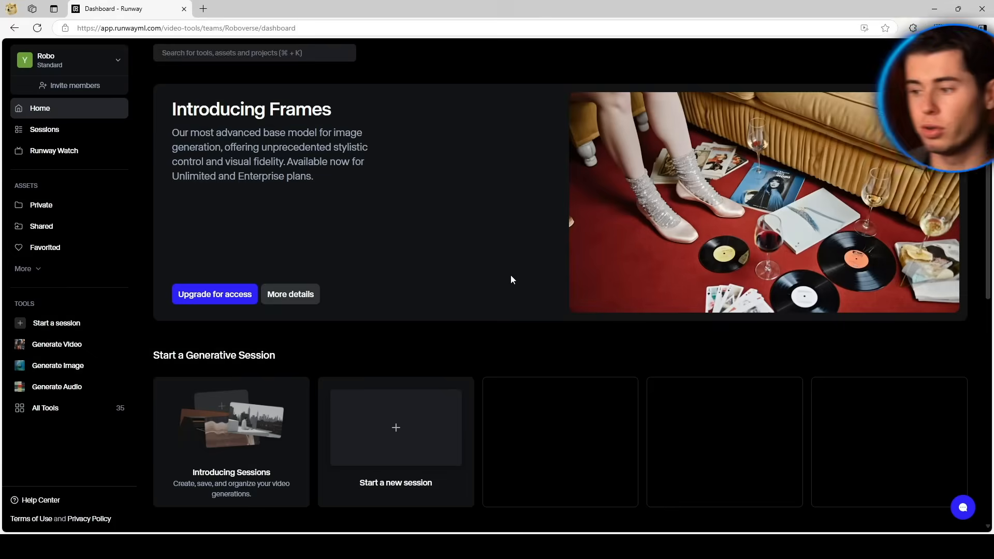
Scroll down through the Runway dashboard.
scroll(down, 3)
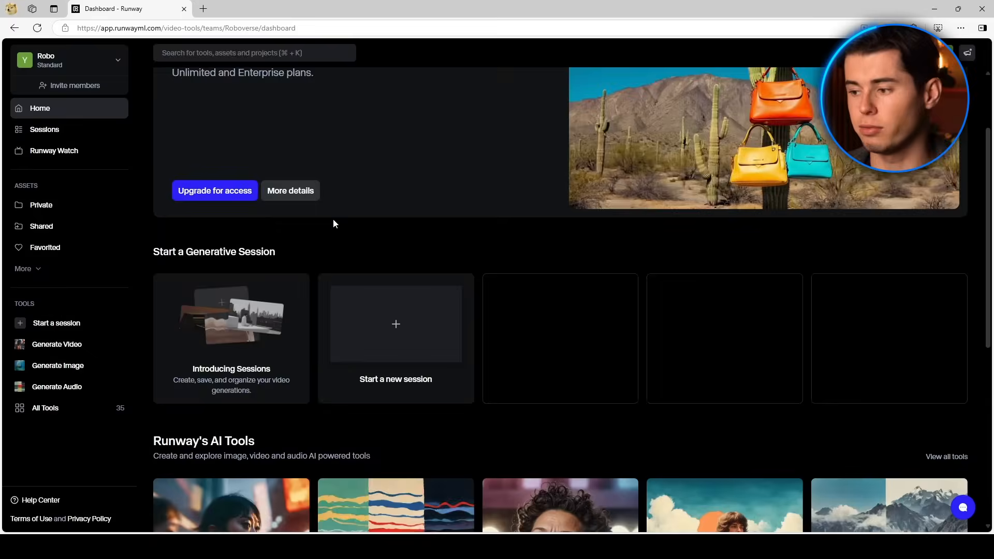
scroll(down, 3)
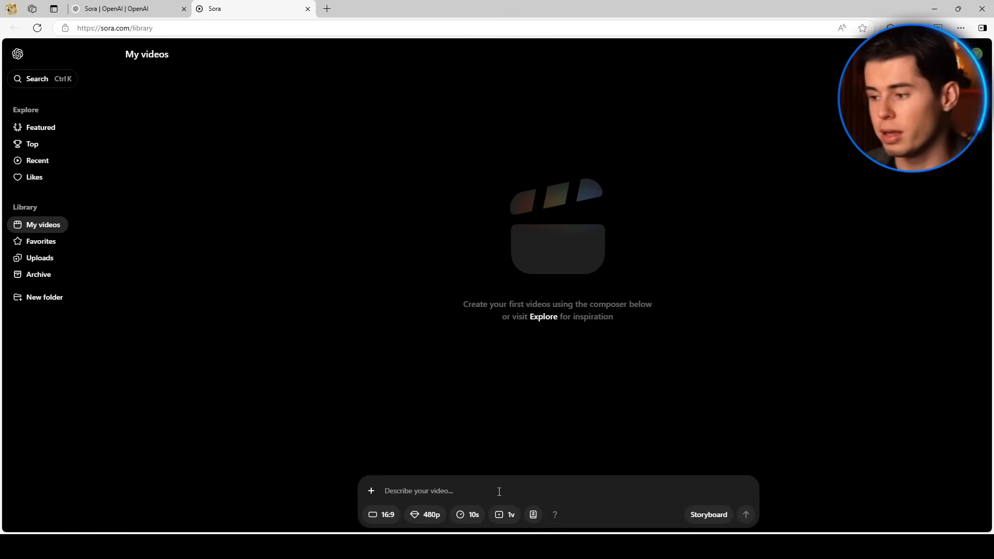
Write the young-hiker forest prompt, with the camera following from behind over fallen terrain.
text(a young hiker walks through a sunlit forest, with rays of light filtering through the trees.)
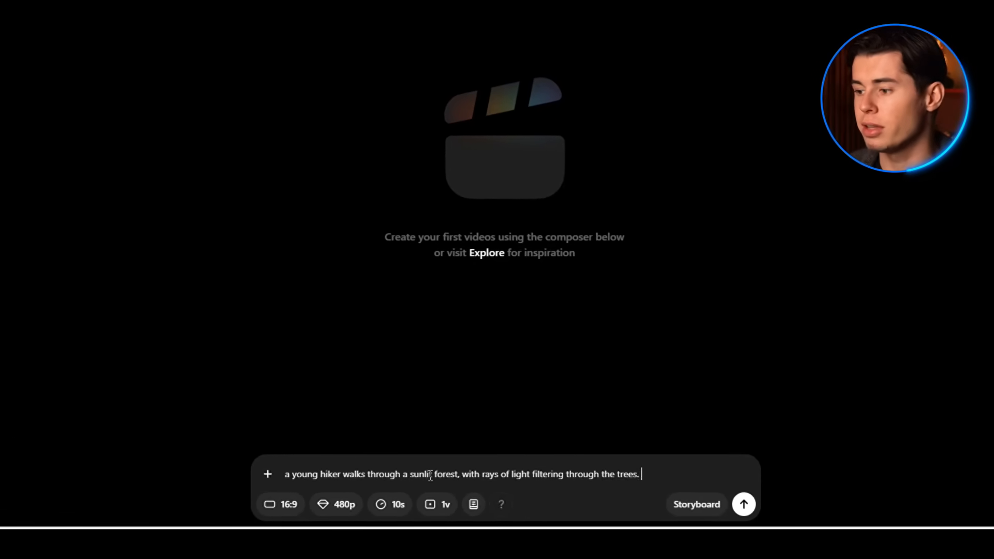
text(the camera follows them from behind as they)
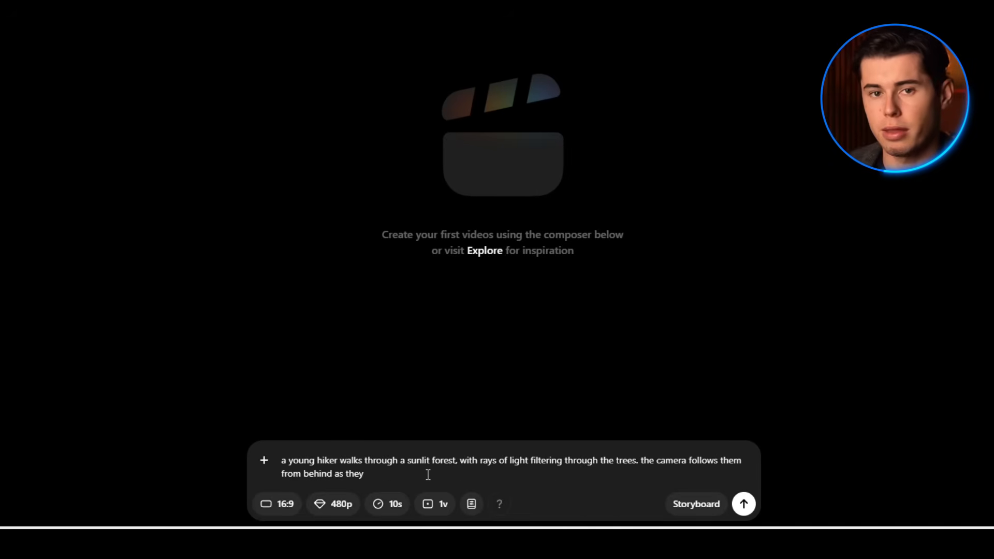
text(navigate over fallen)
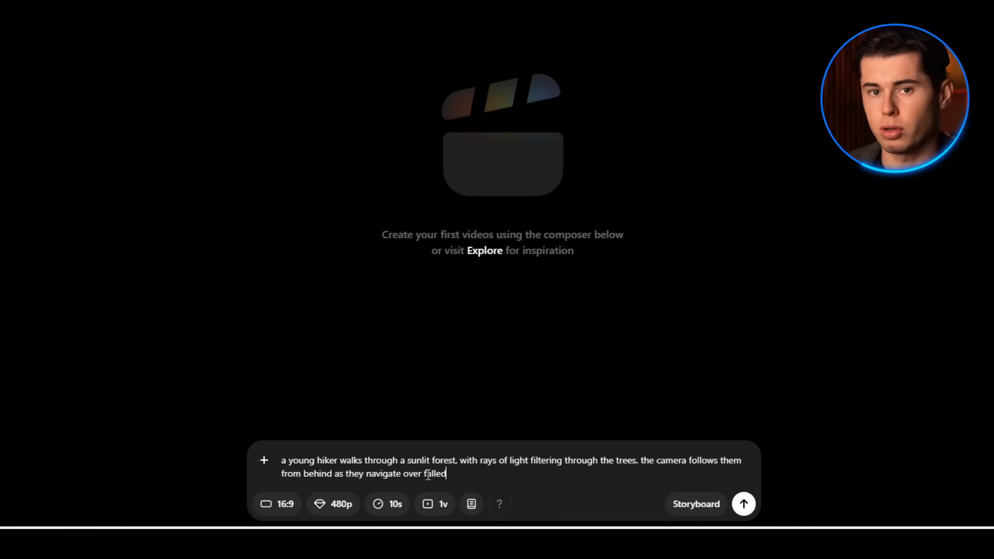
click(743, 504)
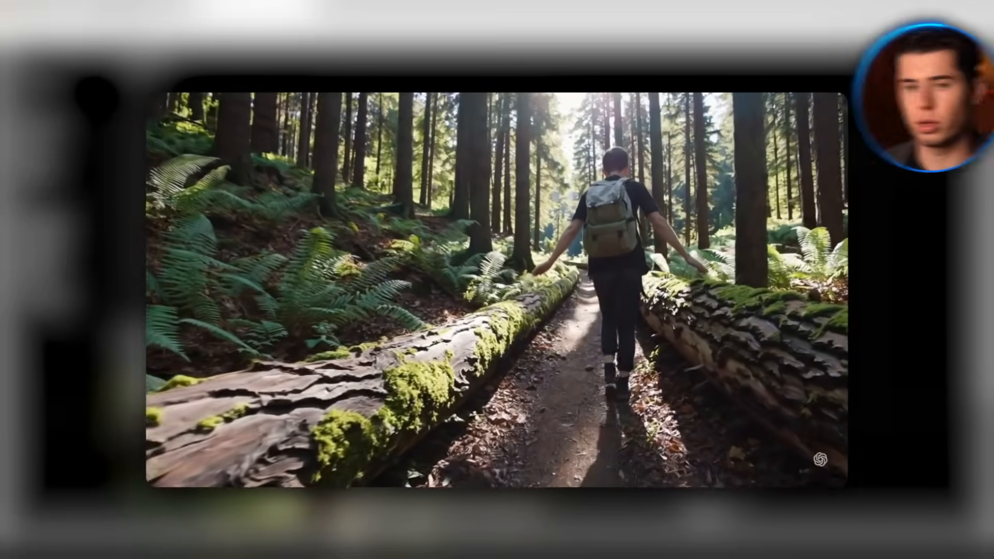
Show the composer's aspect ratio options, currently 16:9.
click(304, 484)
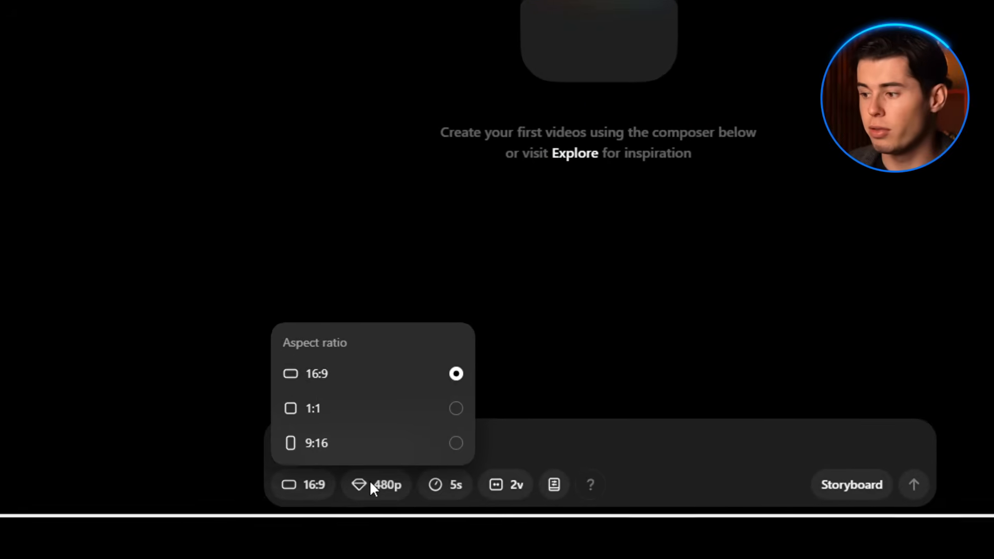
click(376, 485)
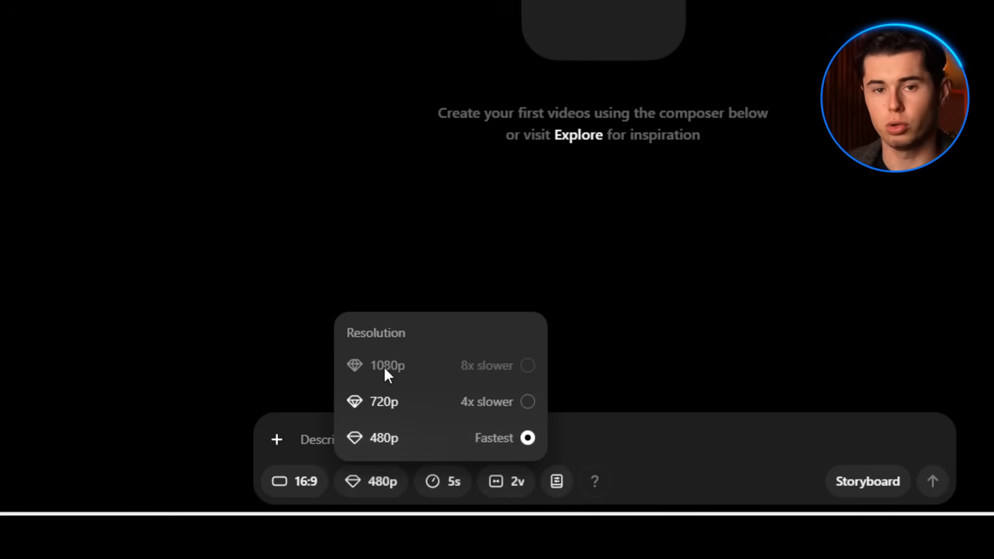
click(443, 481)
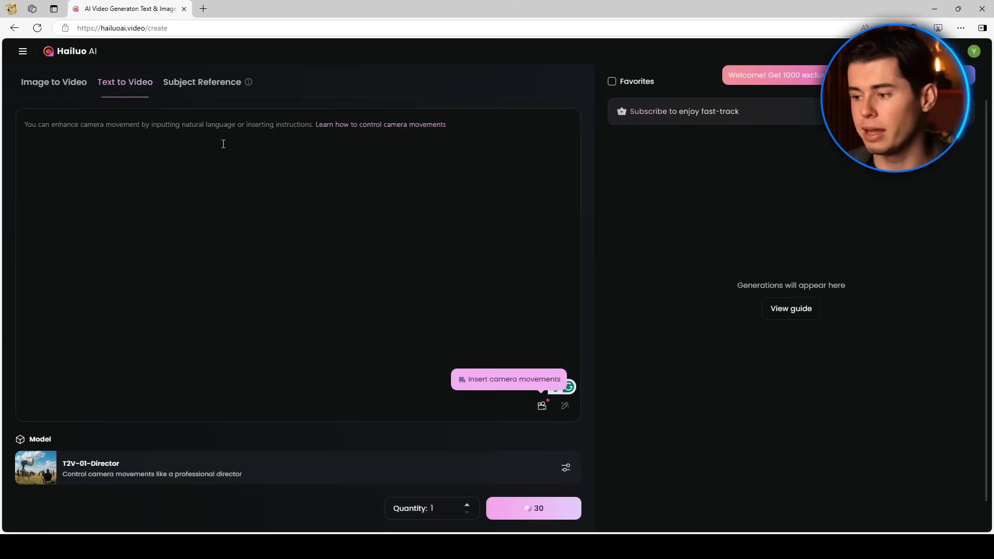
Enter a prompt of a chef in a busy restaurant kitchen, flames rising as ingredients flip.
text(a chef cooking in a busy restaurant kitchen, flames rising fr)
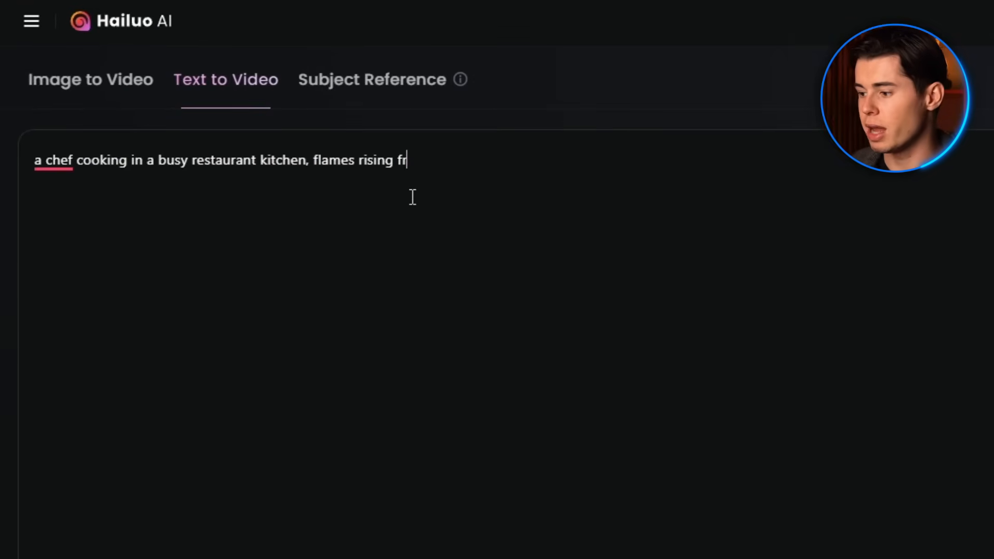
text(om the pan as they flip ingredients)
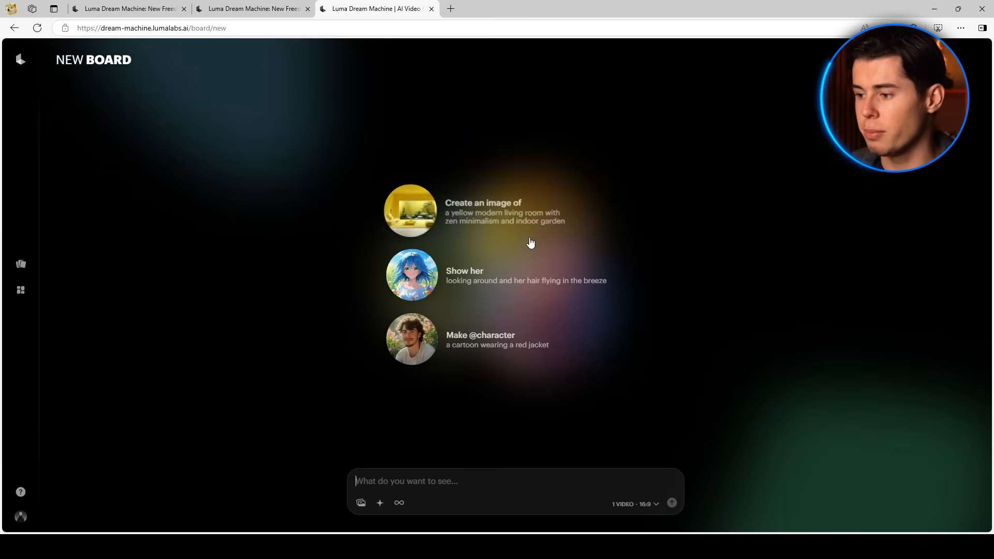
Type a prompt of a cat playing with yarn on a sunlit wooden floor, then go to Boards.
click(635, 503)
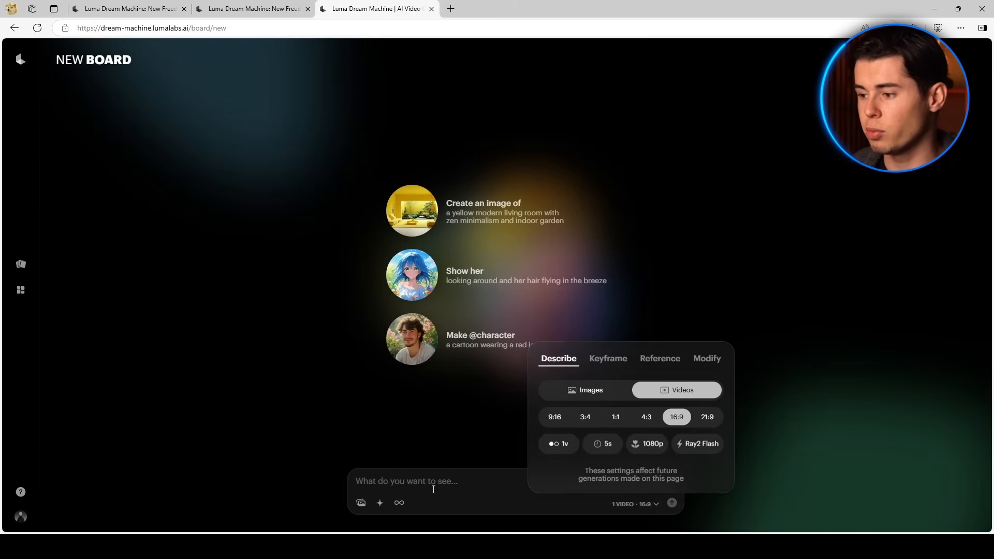
text(a cat playing with a ball of)
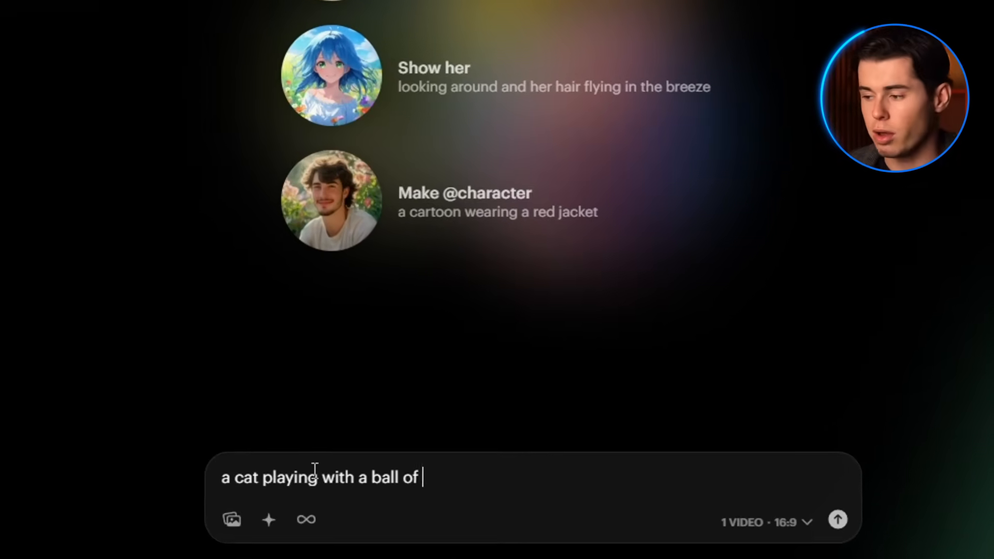
text(yarn on a wooden floor, sunlight st)
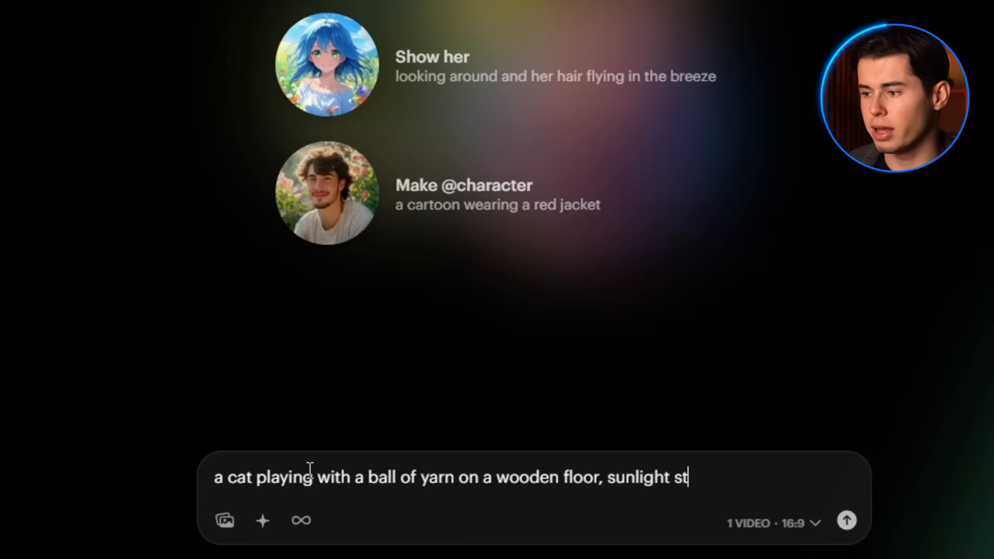
click(846, 520)
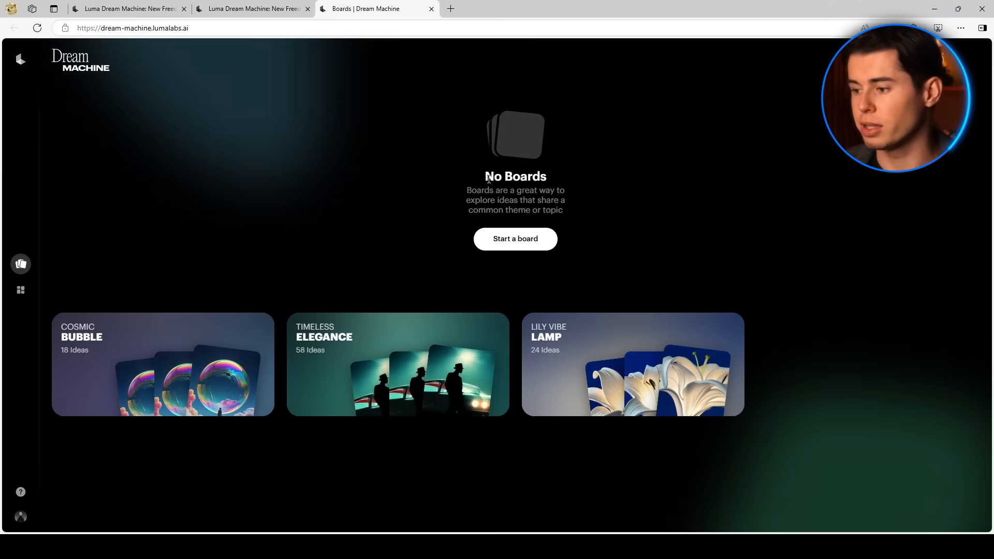
click(515, 239)
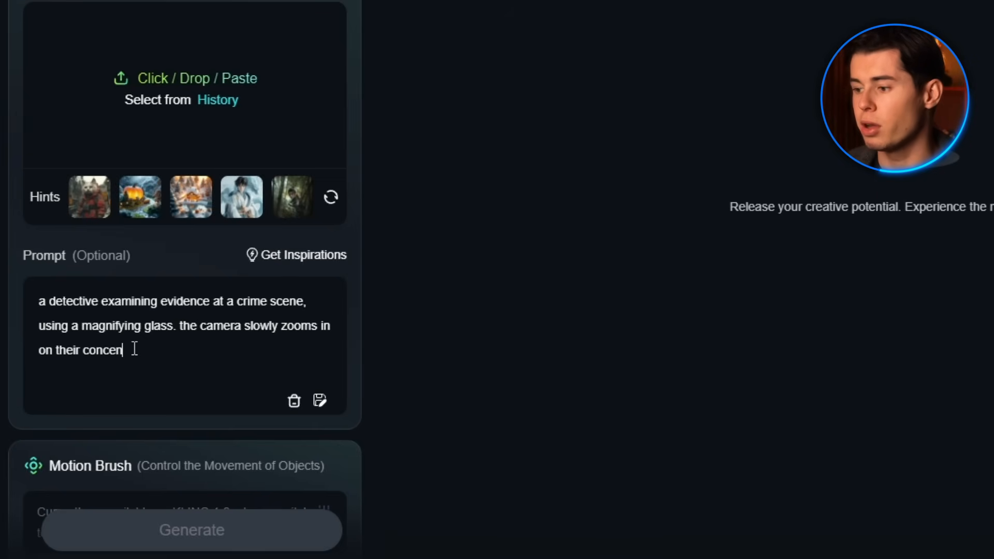
Add the negative prompt 'blurry, distorted' and switch to Image to Video Elements.
scroll(down, 3)
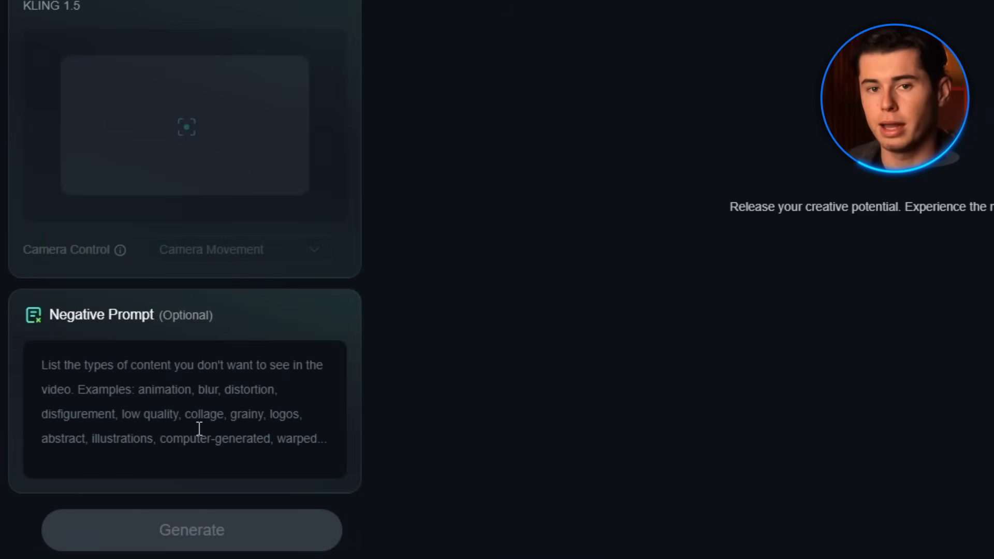
text(blurry, distort)
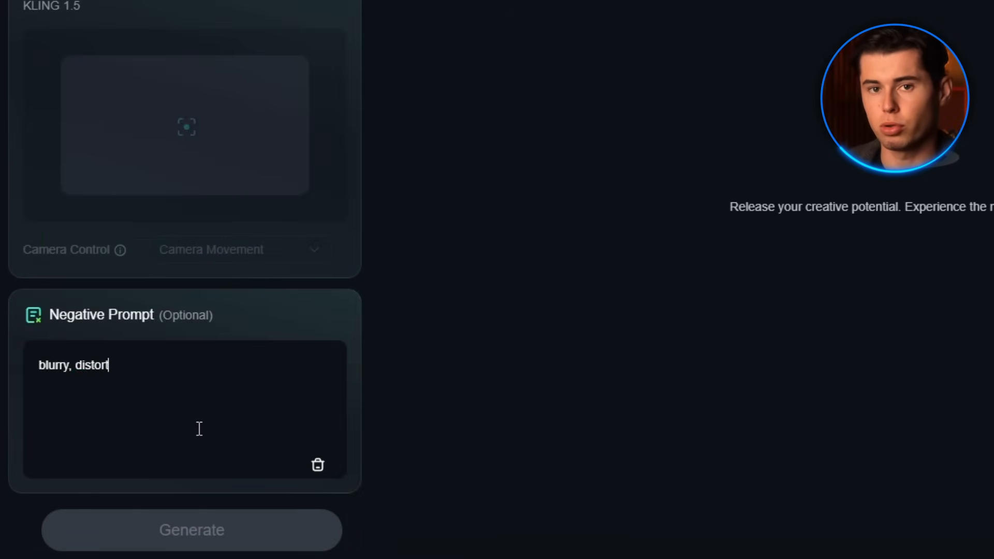
click(192, 530)
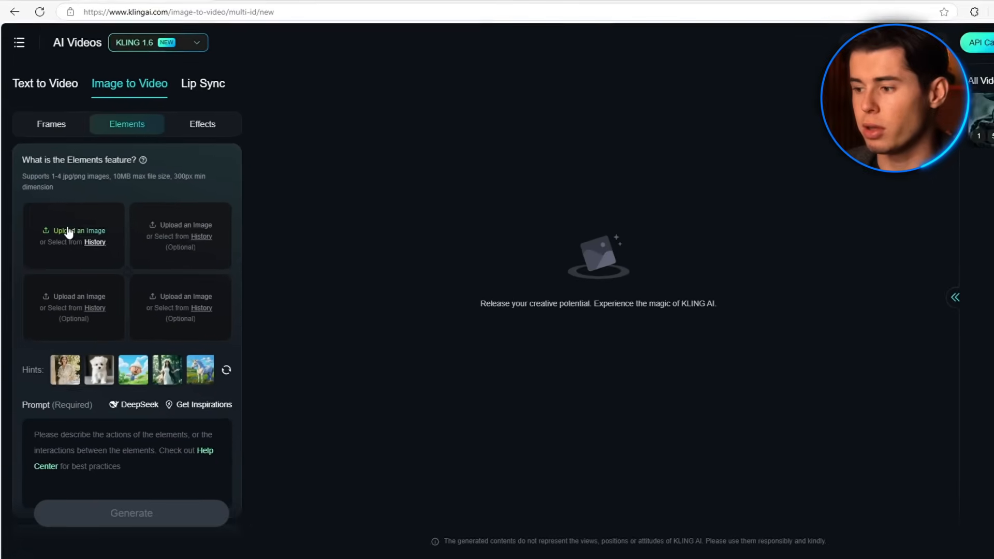
Upload two portrait photos of women into the first two Elements slots.
click(73, 230)
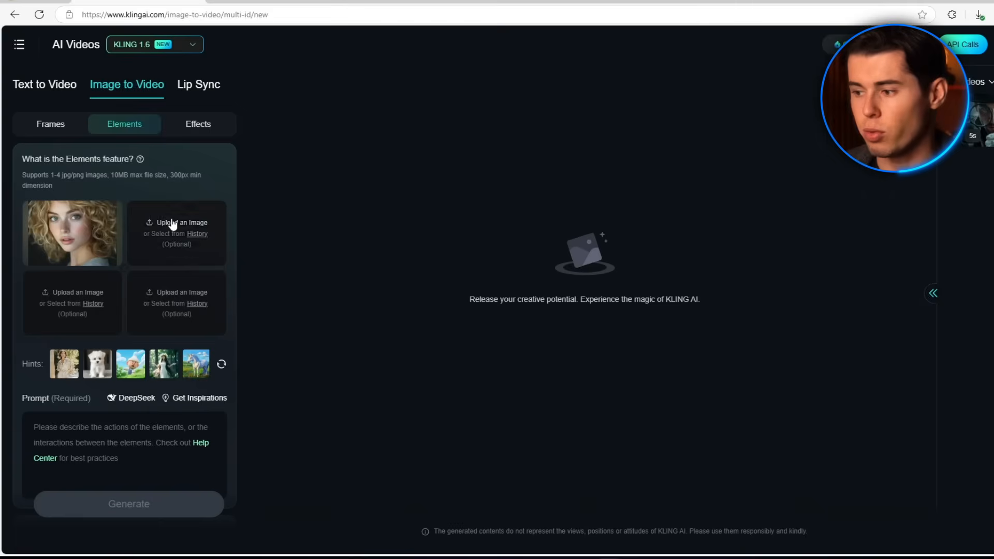
click(176, 233)
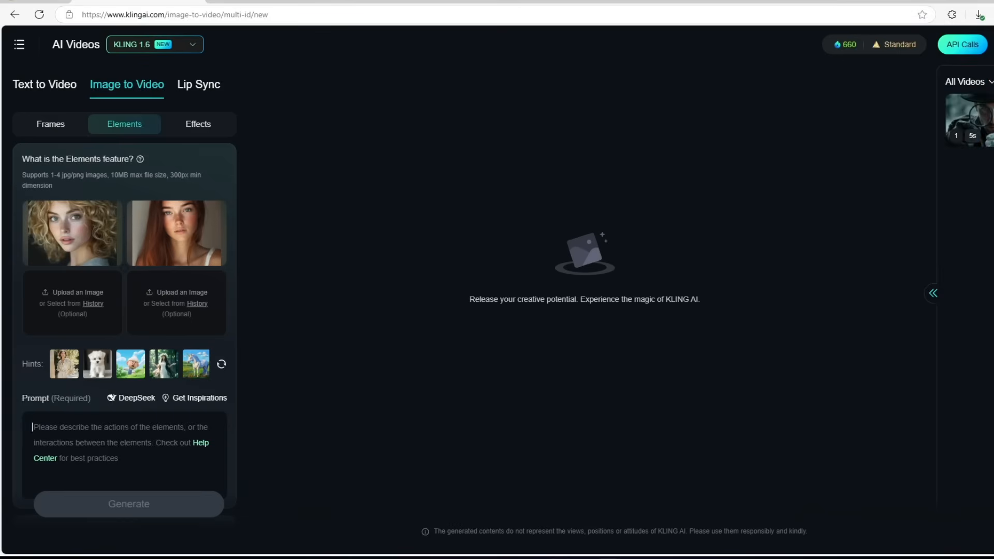